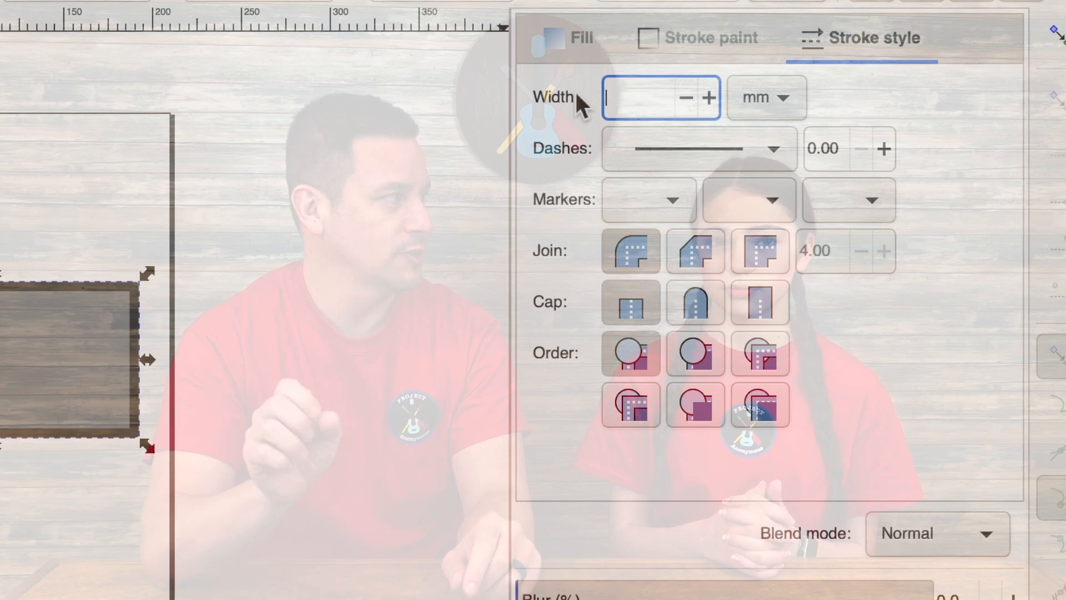
Enter the value 8.000 in the empty document window before starting a new drawing.
type("8.000")
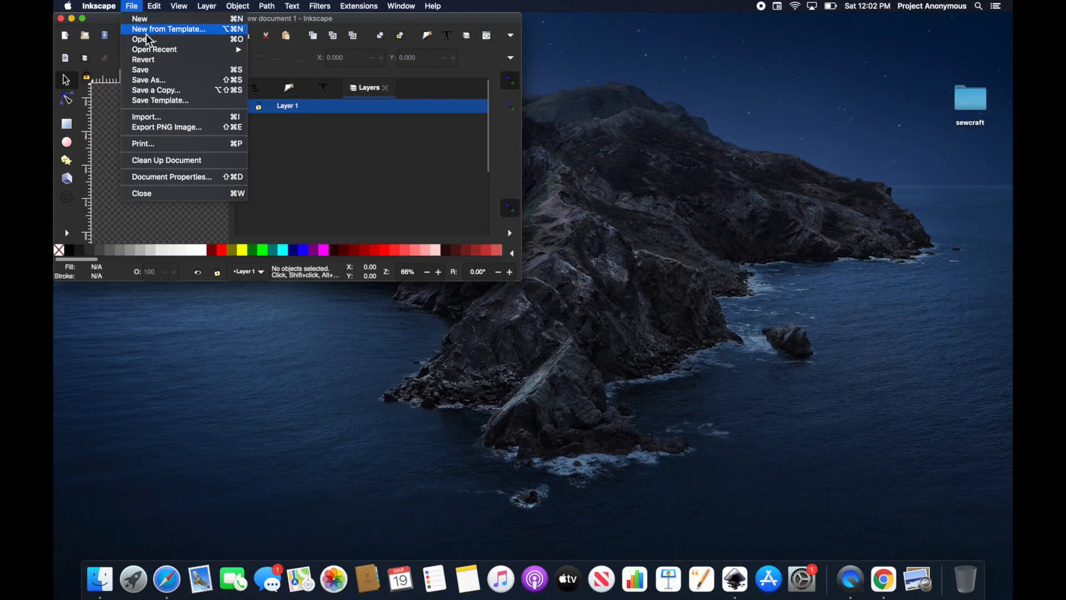
Start a new blank document and switch to the Circle/Ellipse tool.
left_click(139, 17)
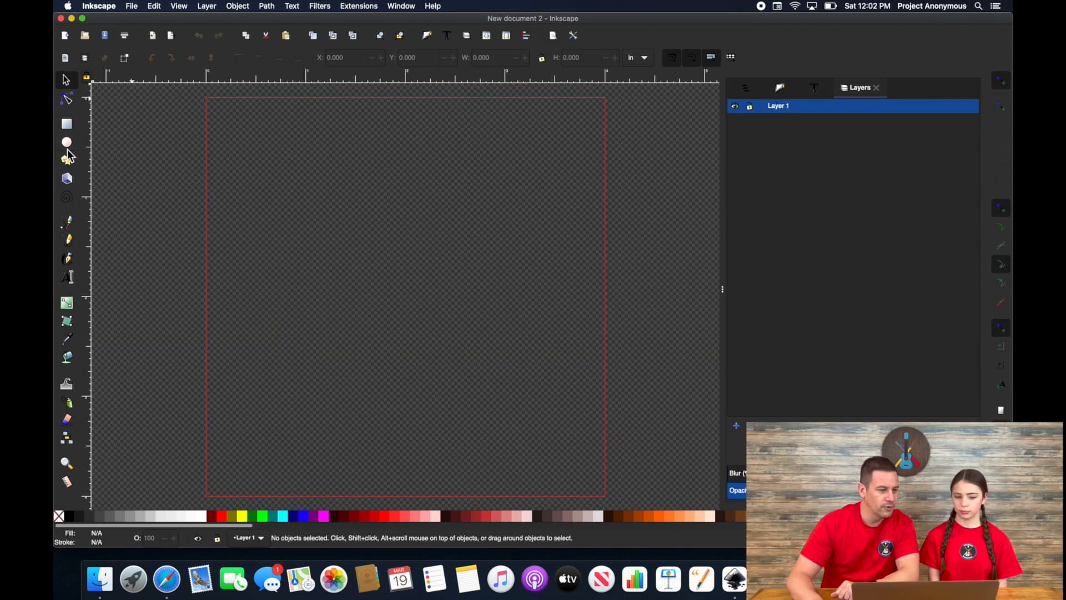
left_click(66, 142)
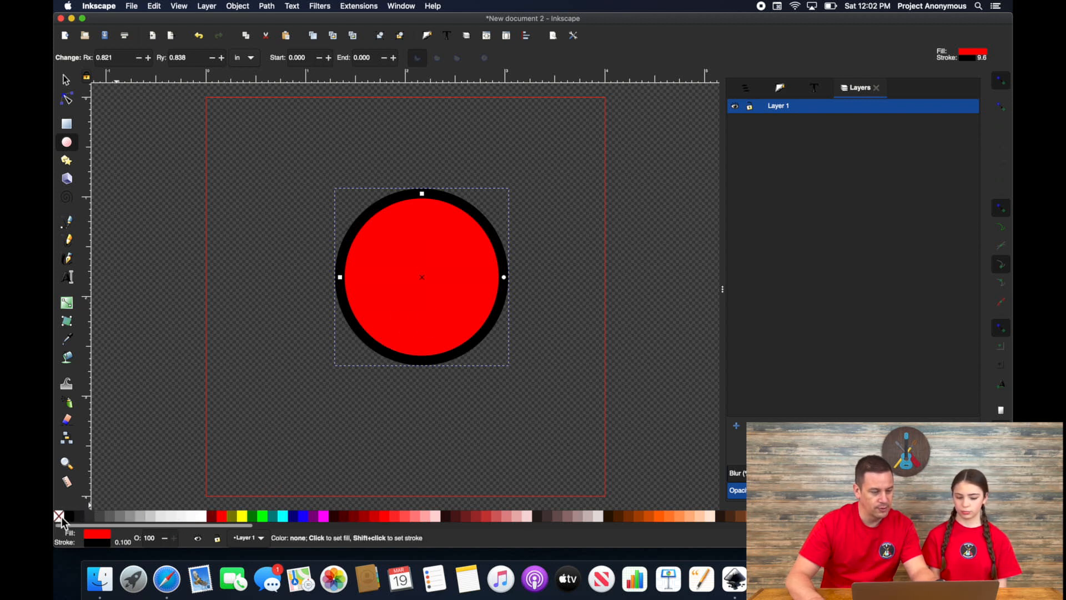
Replace the circle's black outline with a blue one.
left_click(58, 515)
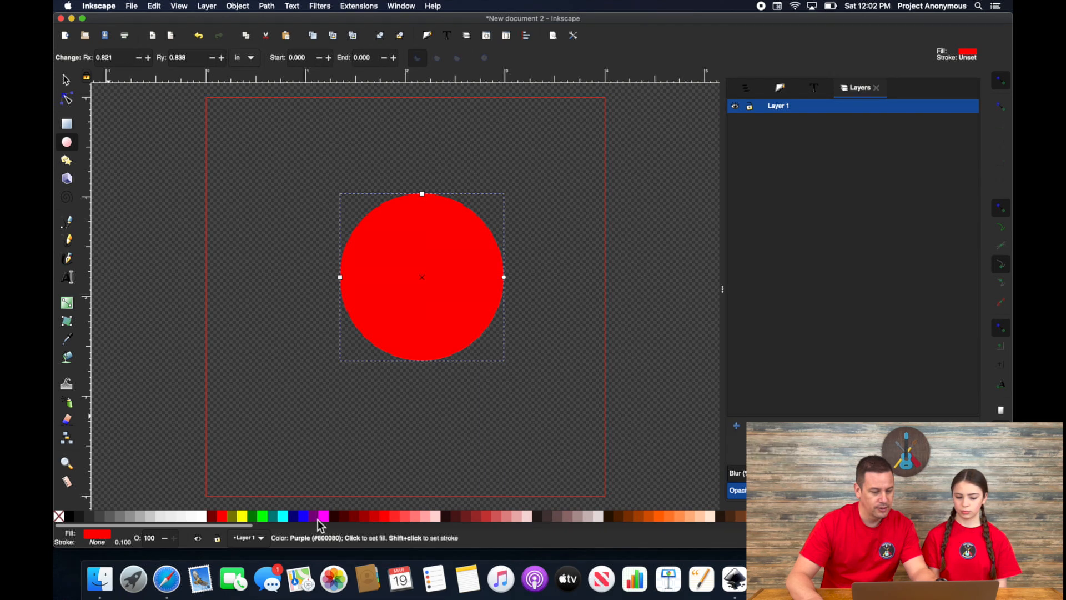
left_click(300, 513)
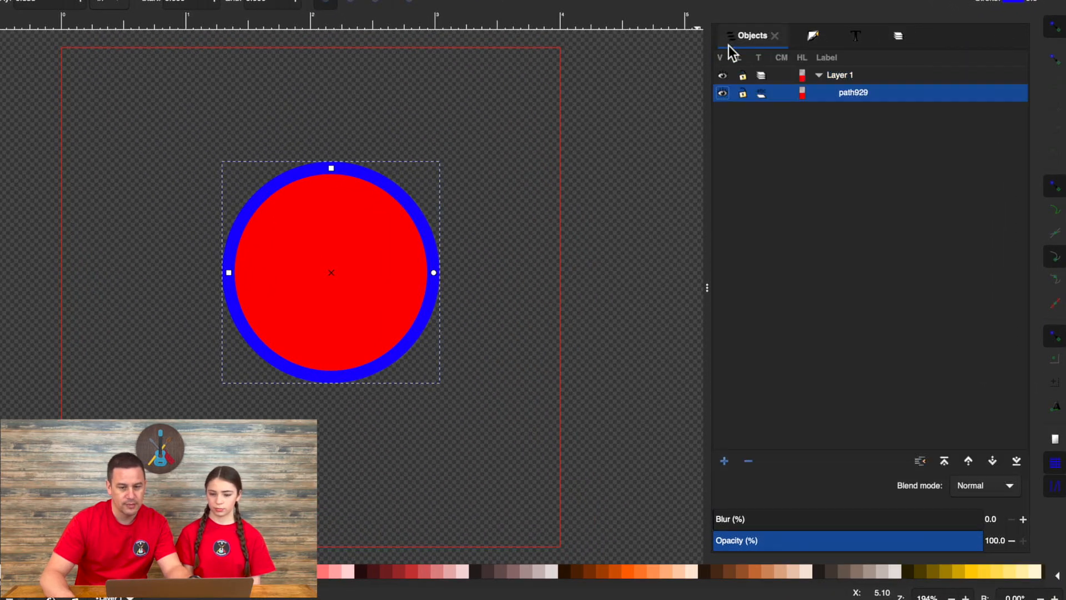
Set the circle's stroke width to 0.1 inch in the Fill and Stroke style settings.
left_click(813, 34)
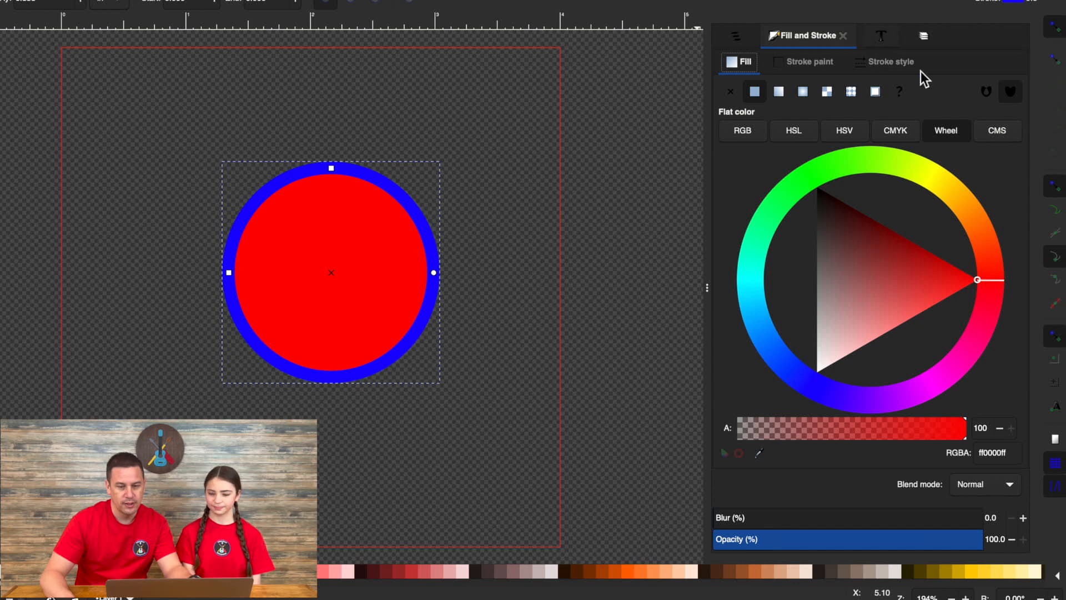
left_click(884, 61)
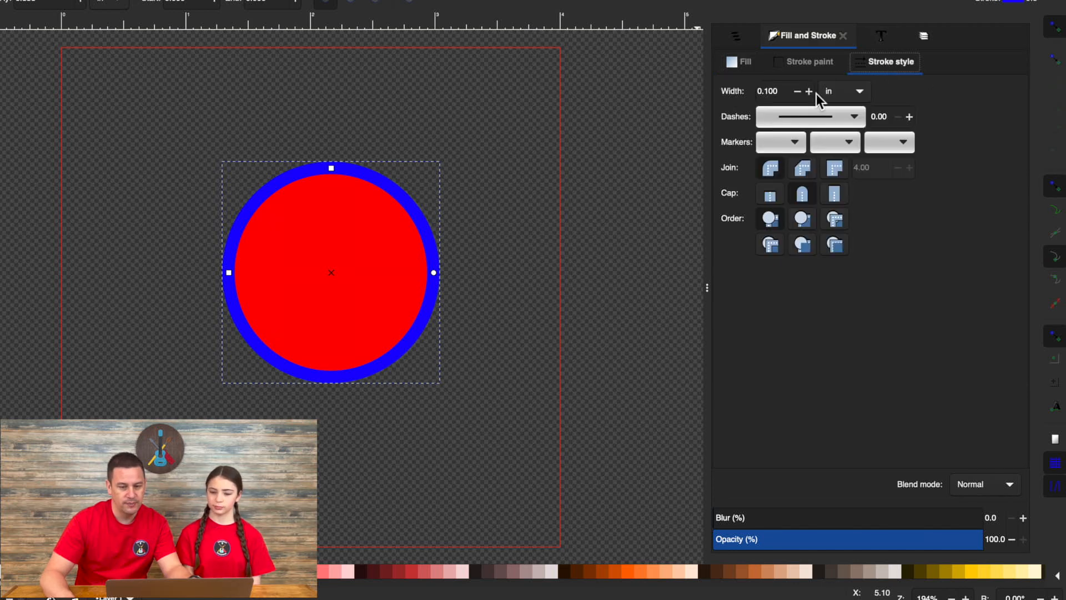
left_click(767, 91)
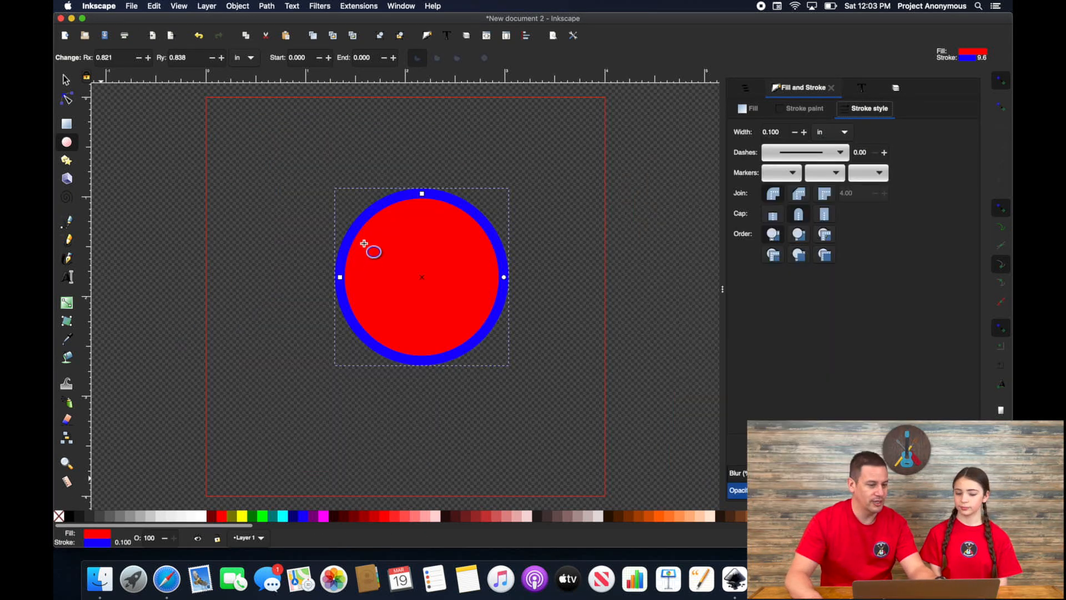
mouse_move(362, 234)
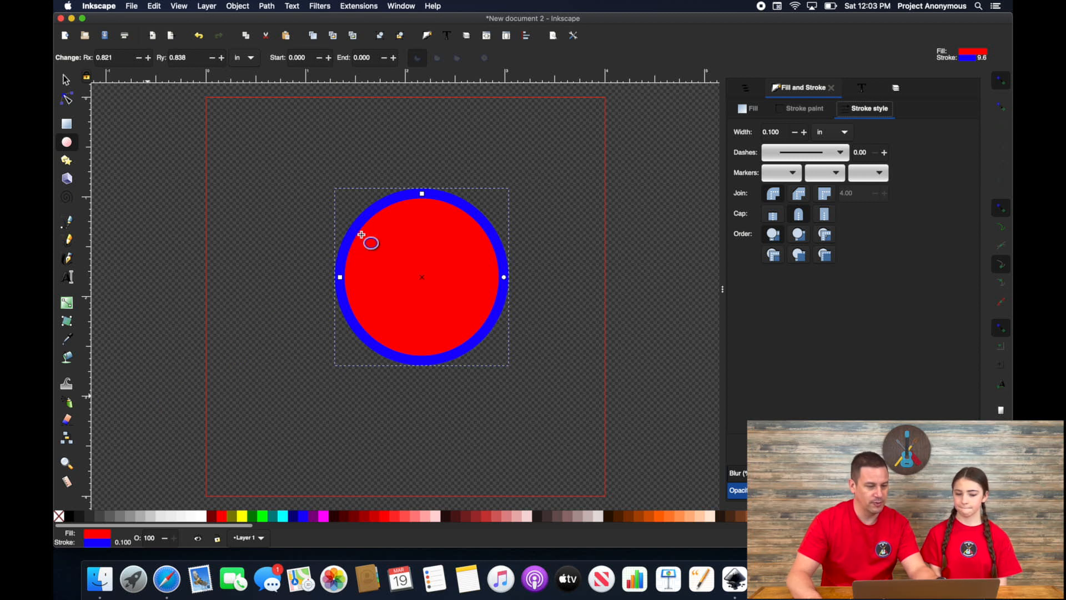
mouse_move(379, 218)
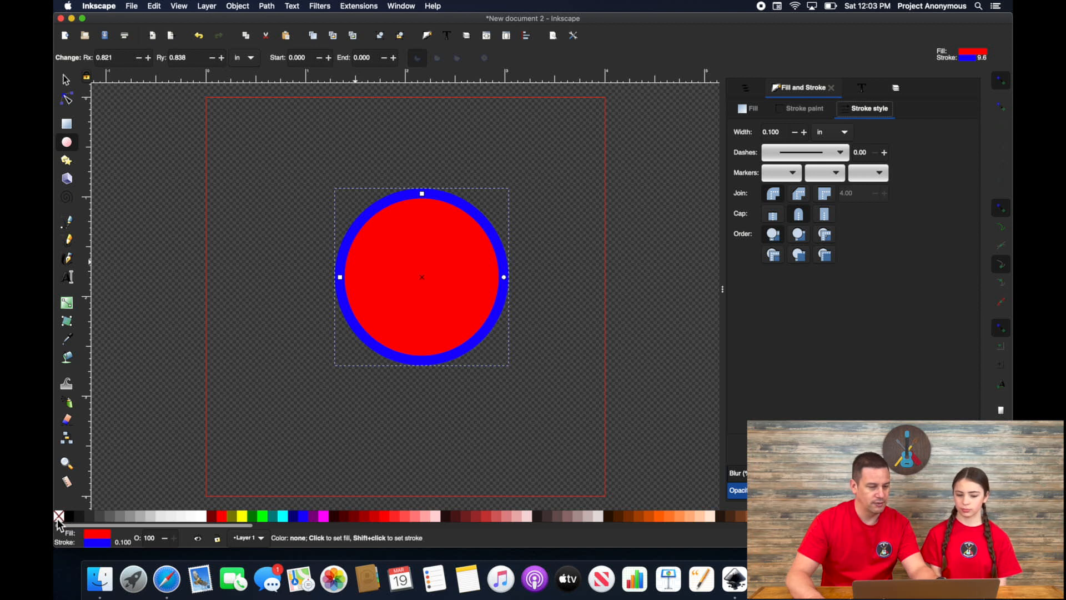
Remove the circle's blue outline, leaving it outline-free.
left_click(58, 515)
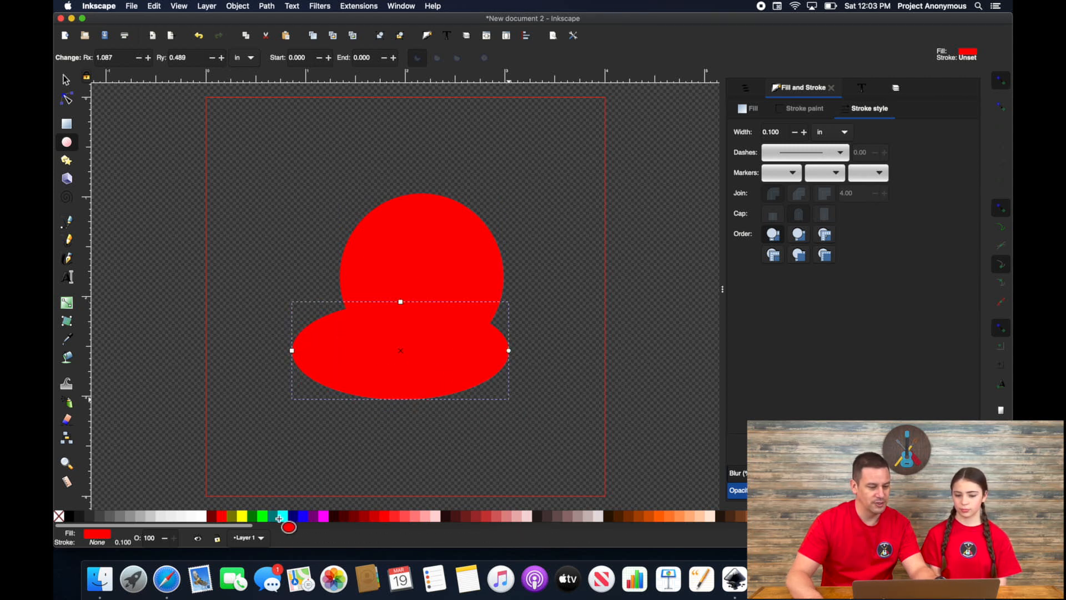
mouse_move(282, 525)
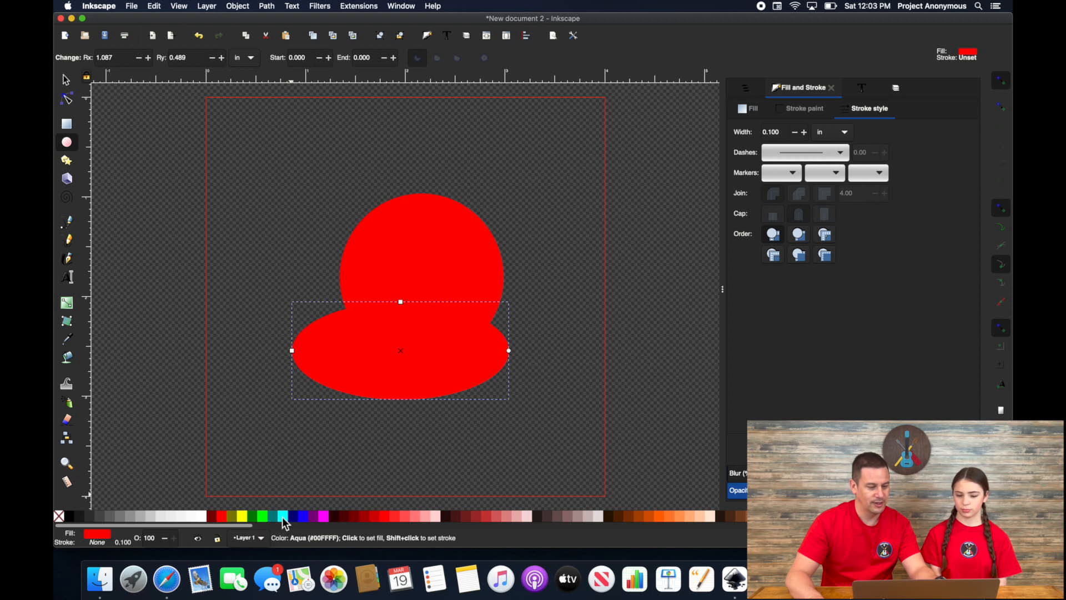
Recolour the lower wide ellipse cyan.
left_click(281, 516)
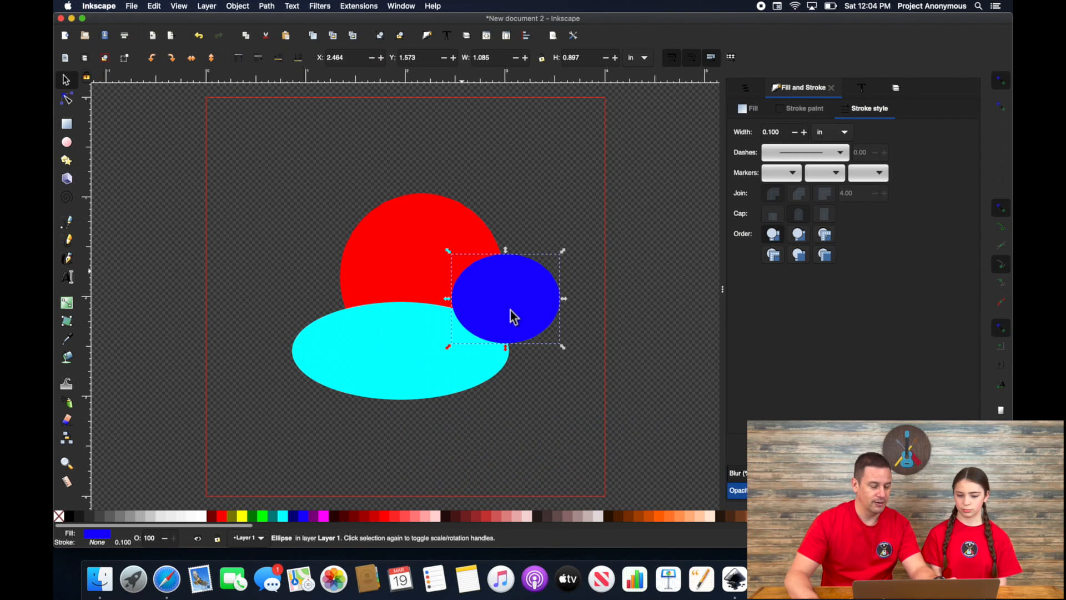
mouse_move(528, 270)
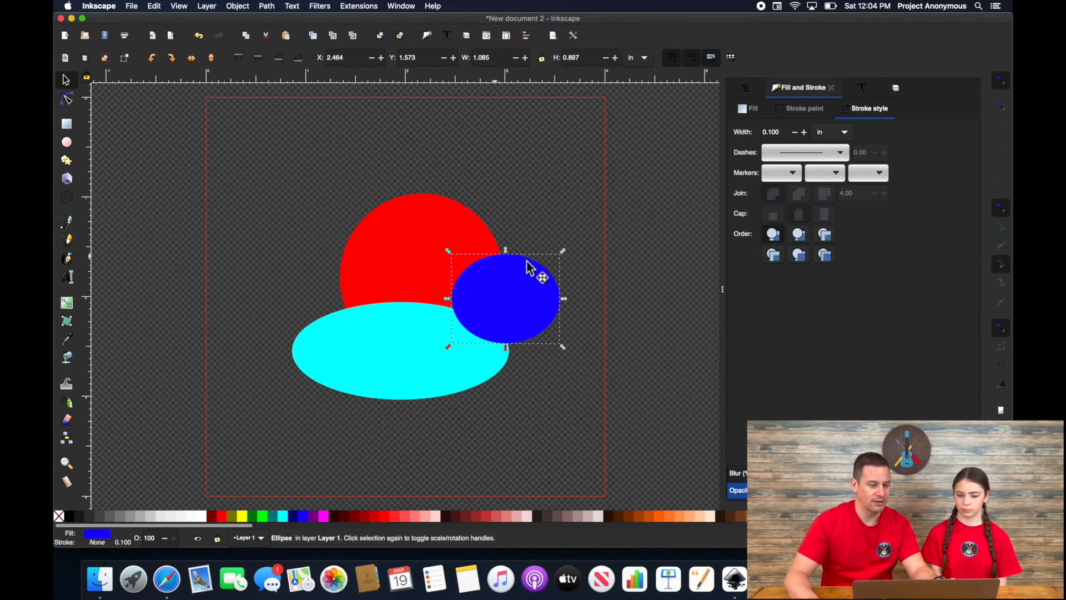
mouse_move(424, 187)
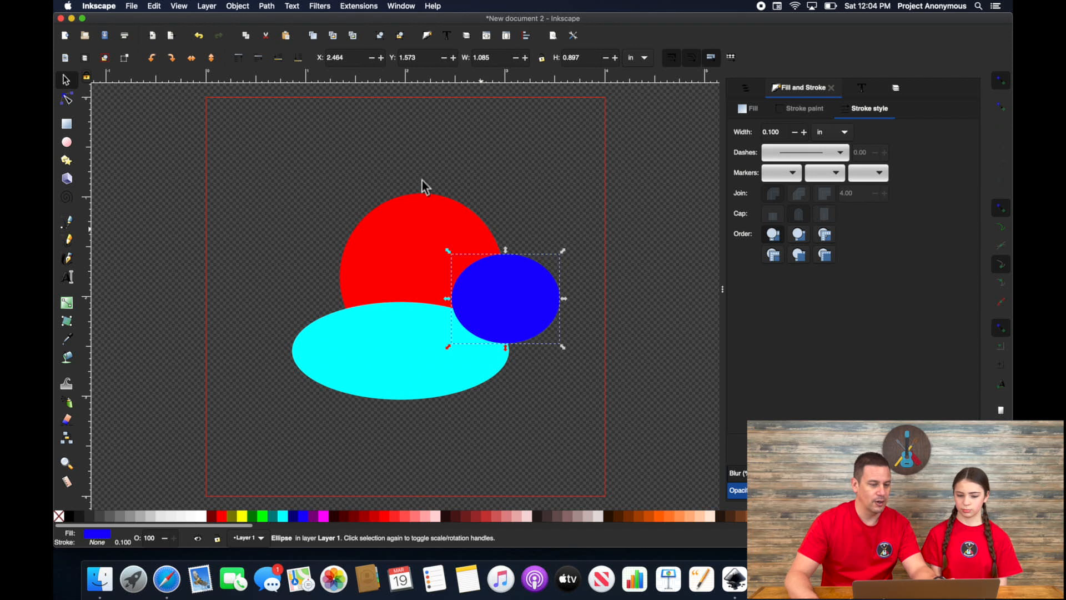
mouse_move(555, 355)
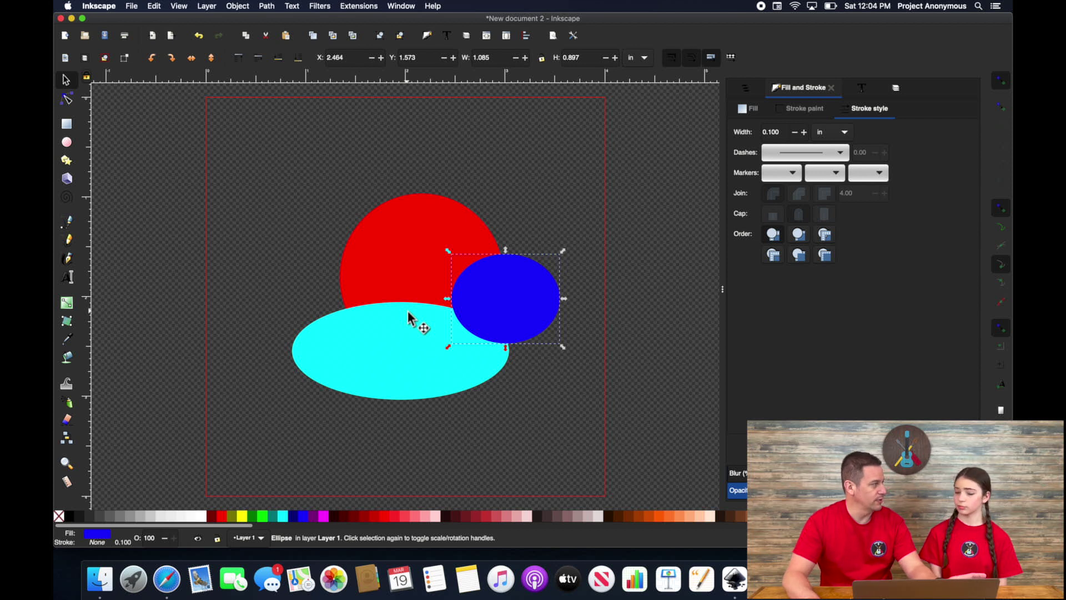
mouse_move(506, 294)
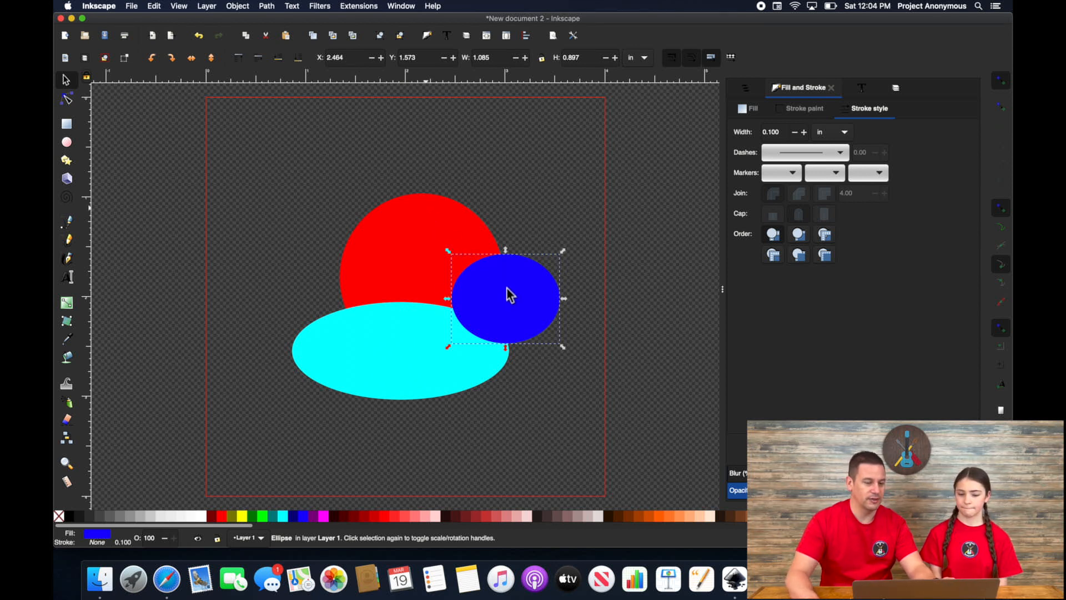
mouse_move(489, 278)
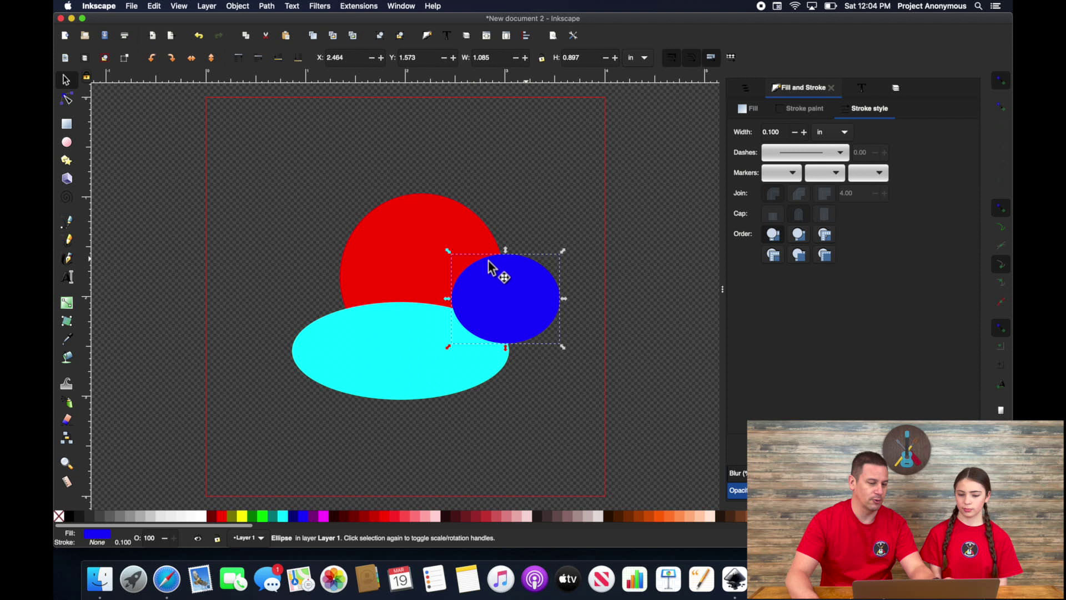
mouse_move(473, 311)
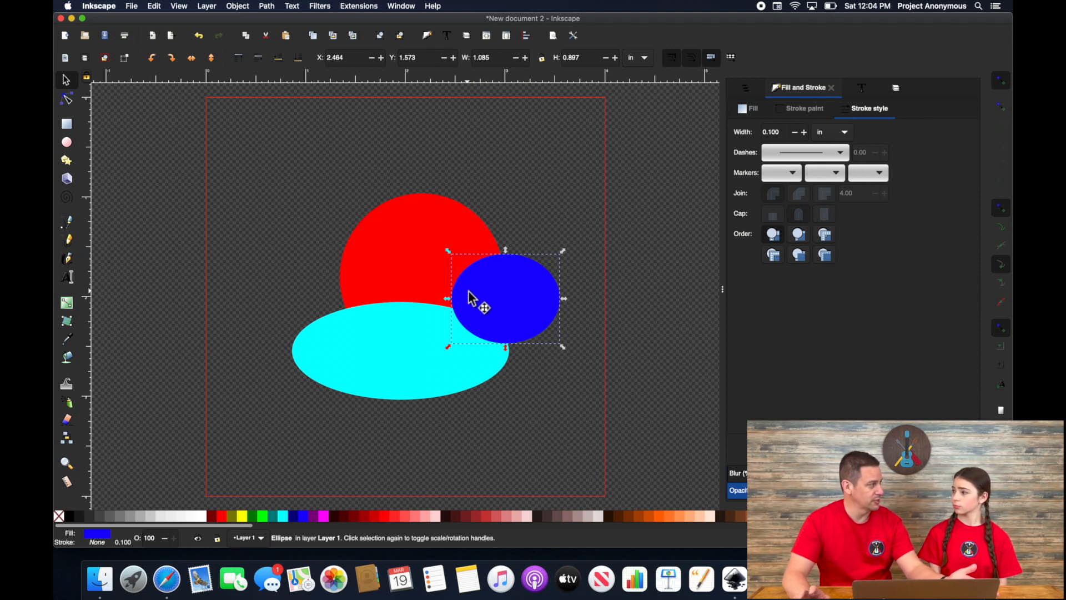
mouse_move(495, 320)
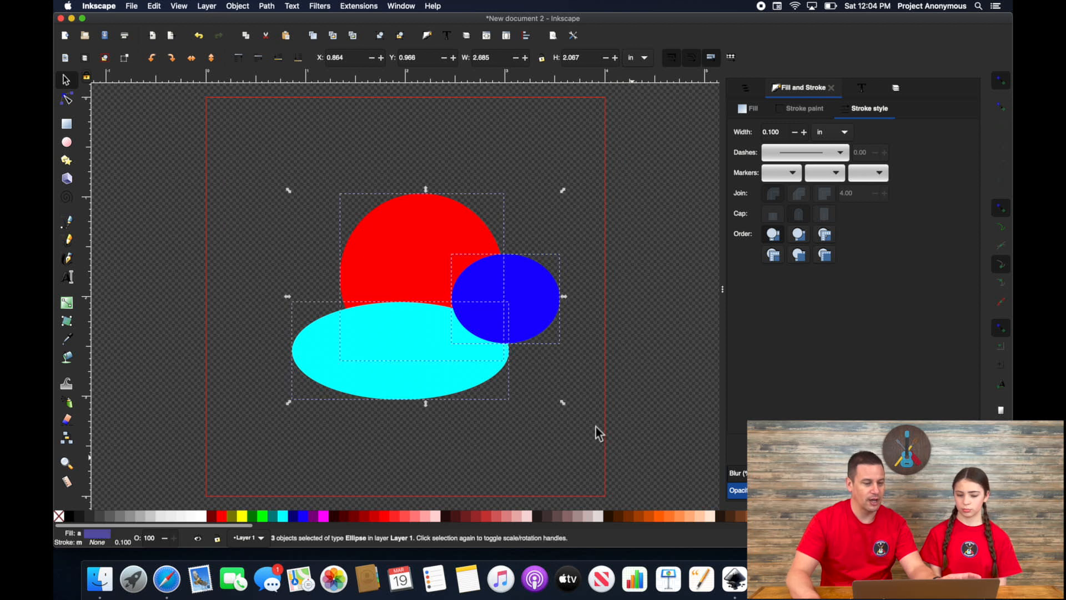
mouse_move(591, 419)
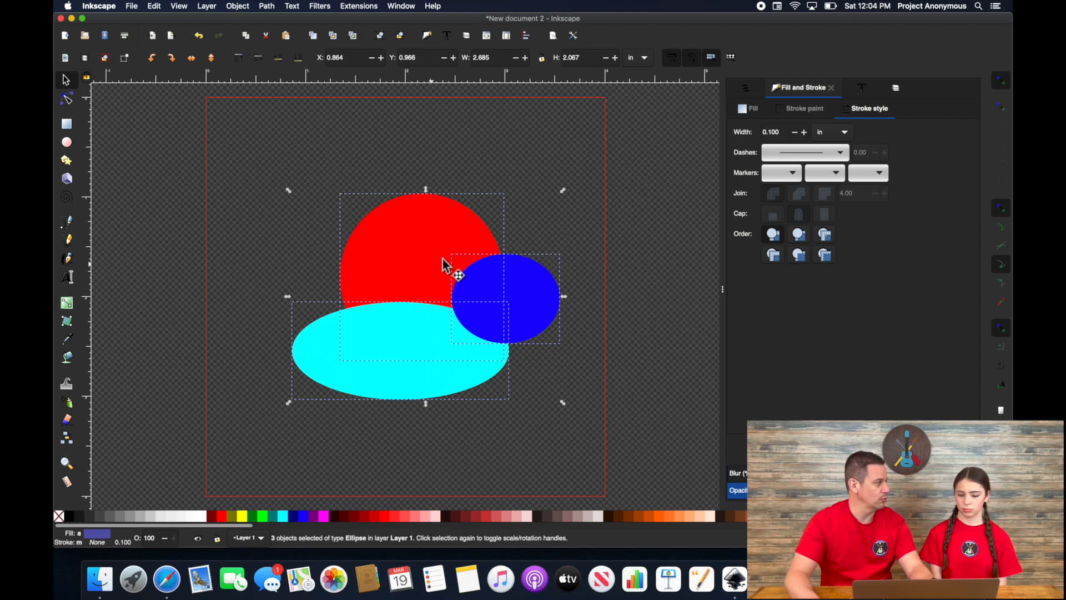
mouse_move(549, 280)
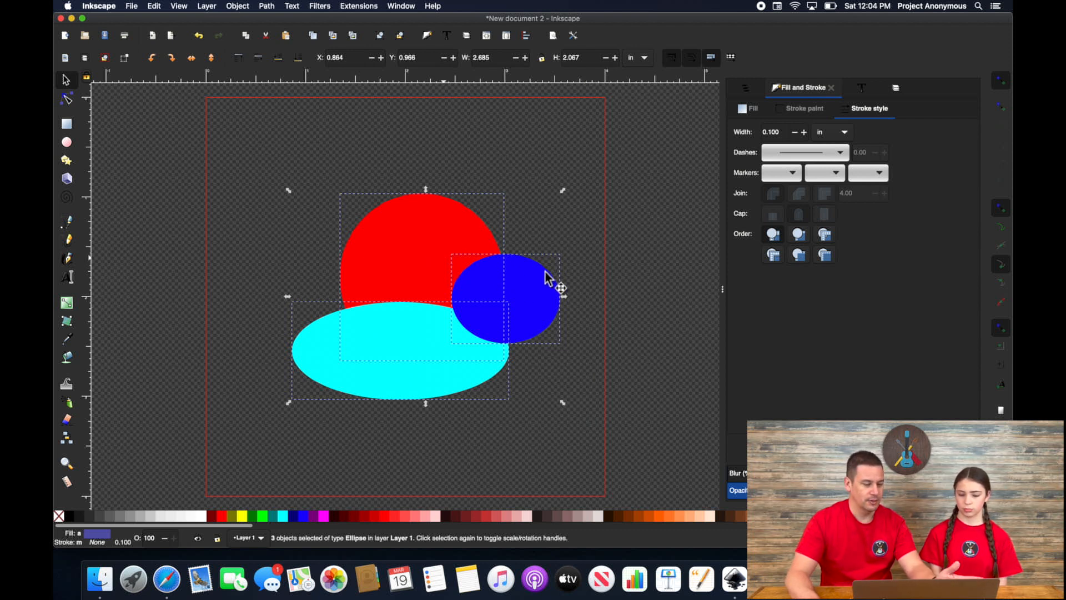
mouse_move(433, 260)
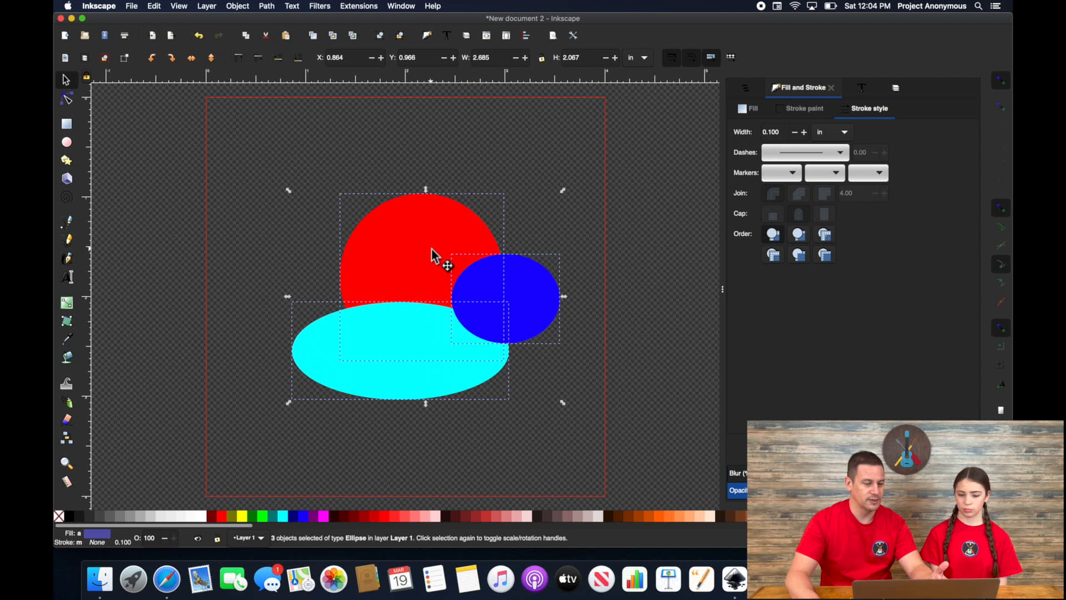
Rubber-band select the red circle, aqua ellipse and blue ellipse together.
left_click_drag(435, 255, 585, 375)
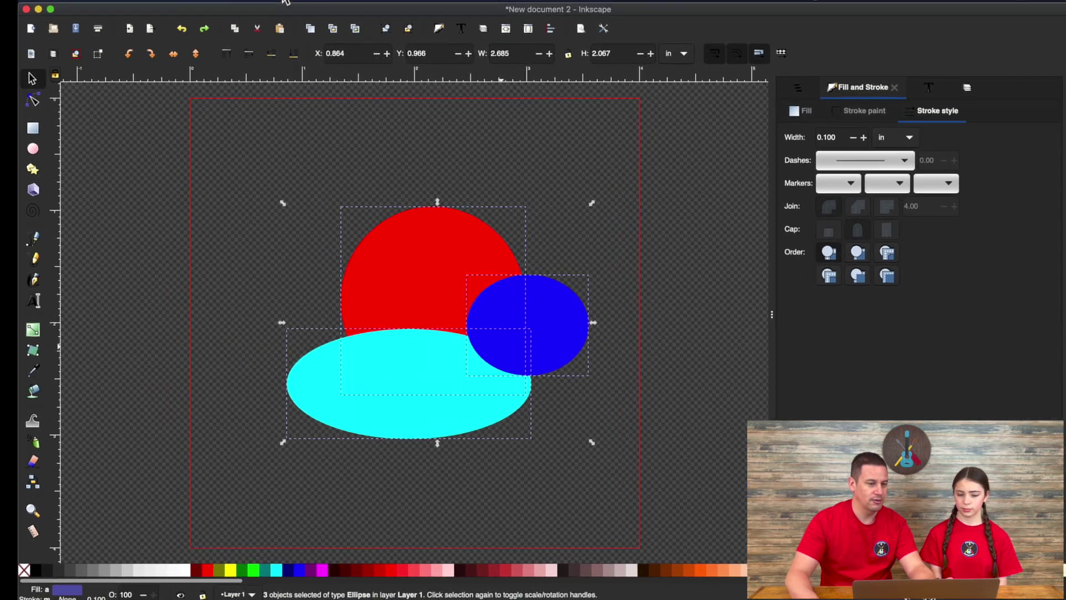
Union the three selected ellipses into one red outline-free shape.
left_click(282, 10)
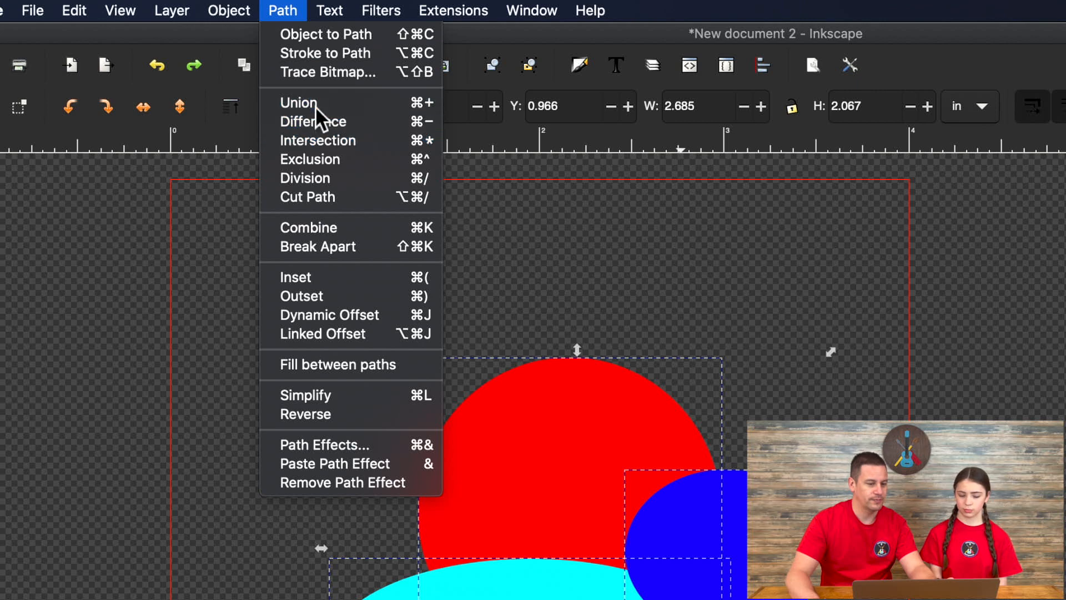
left_click(299, 102)
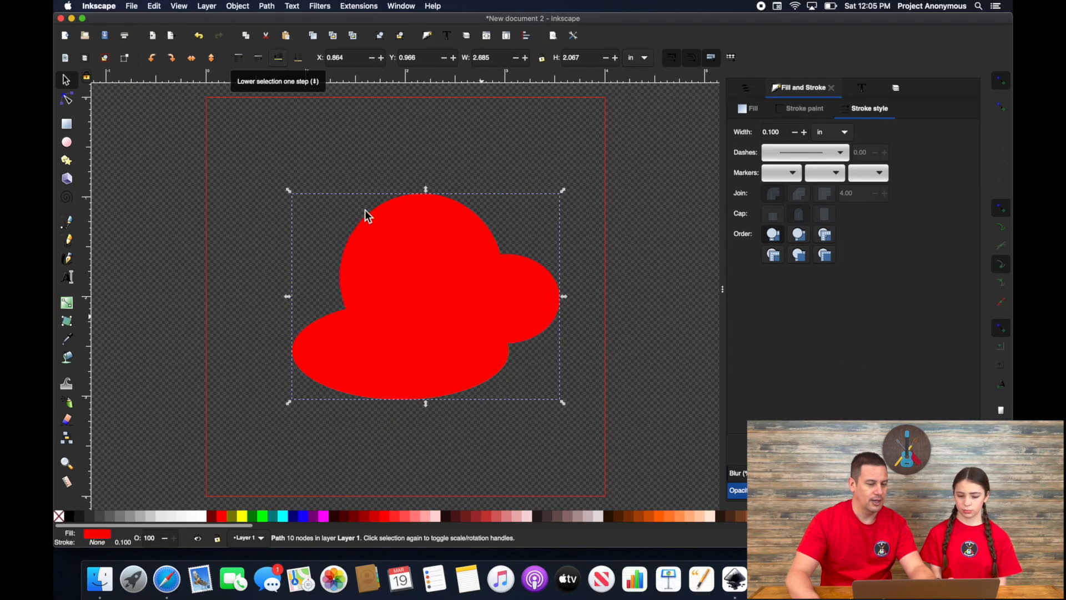
mouse_move(446, 253)
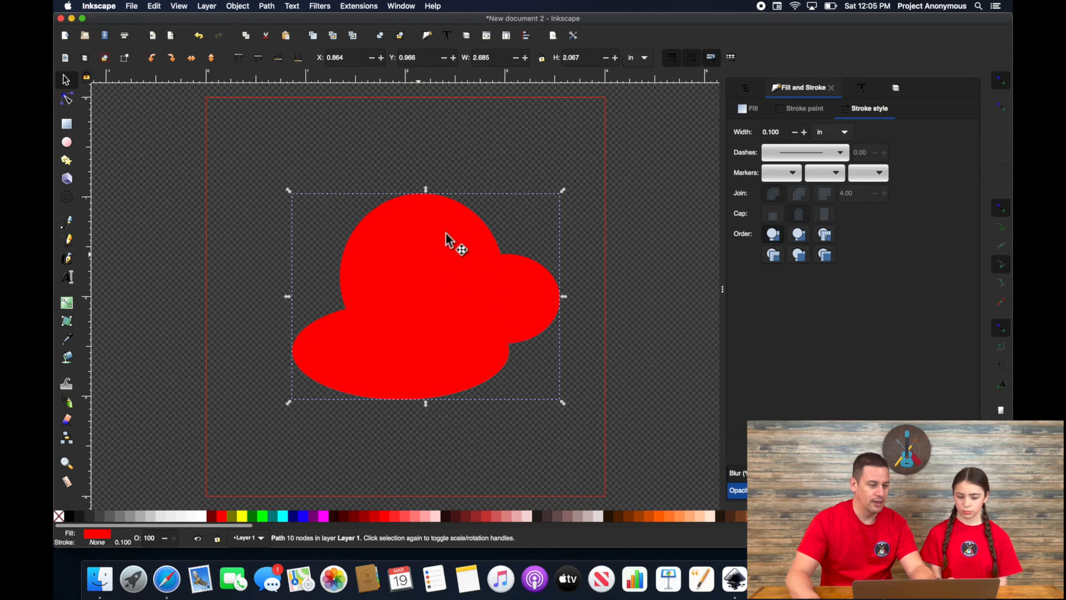
mouse_move(441, 268)
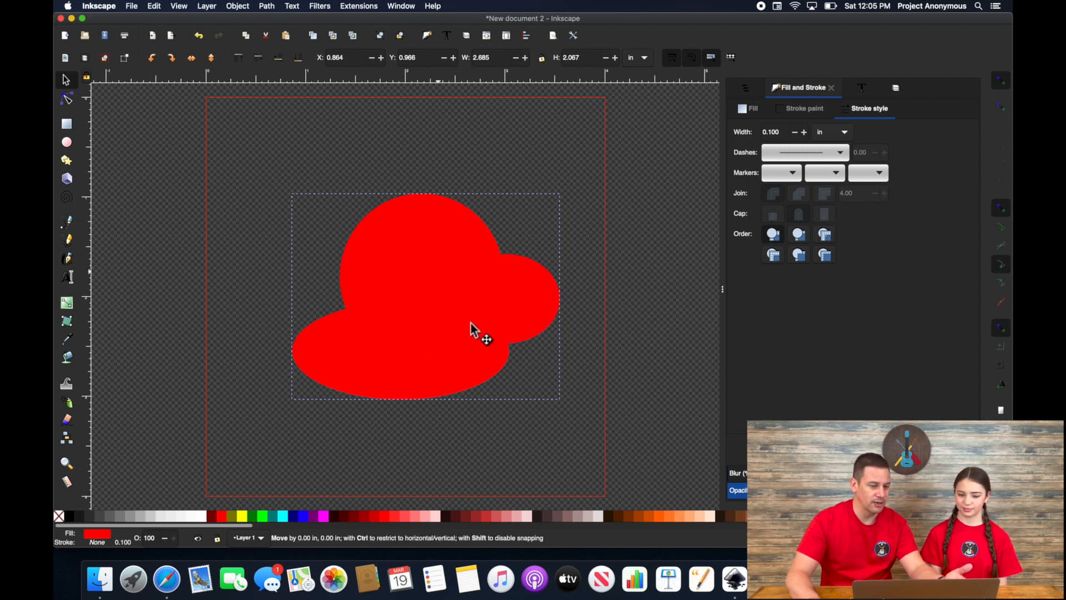
left_click_drag(473, 330, 506, 367)
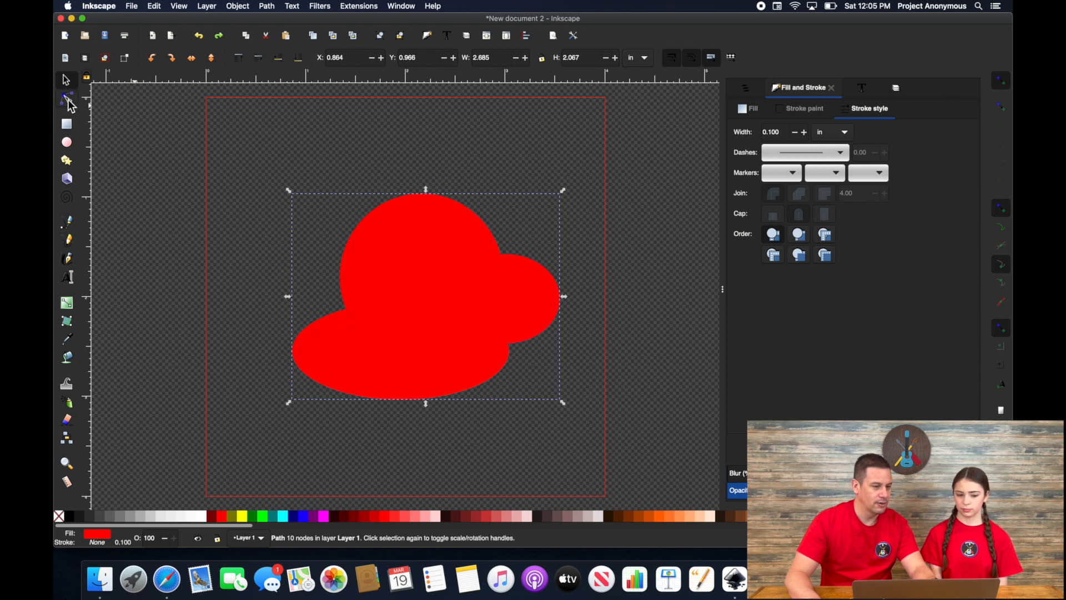
Switch to the Node tool to show the merged shape's path nodes.
left_click(66, 99)
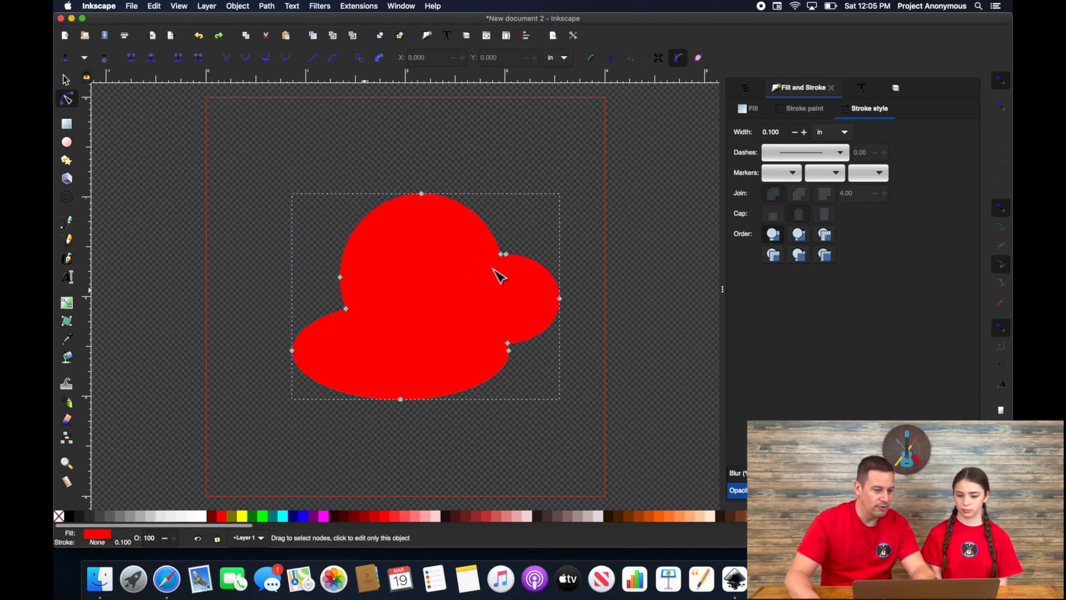
mouse_move(405, 353)
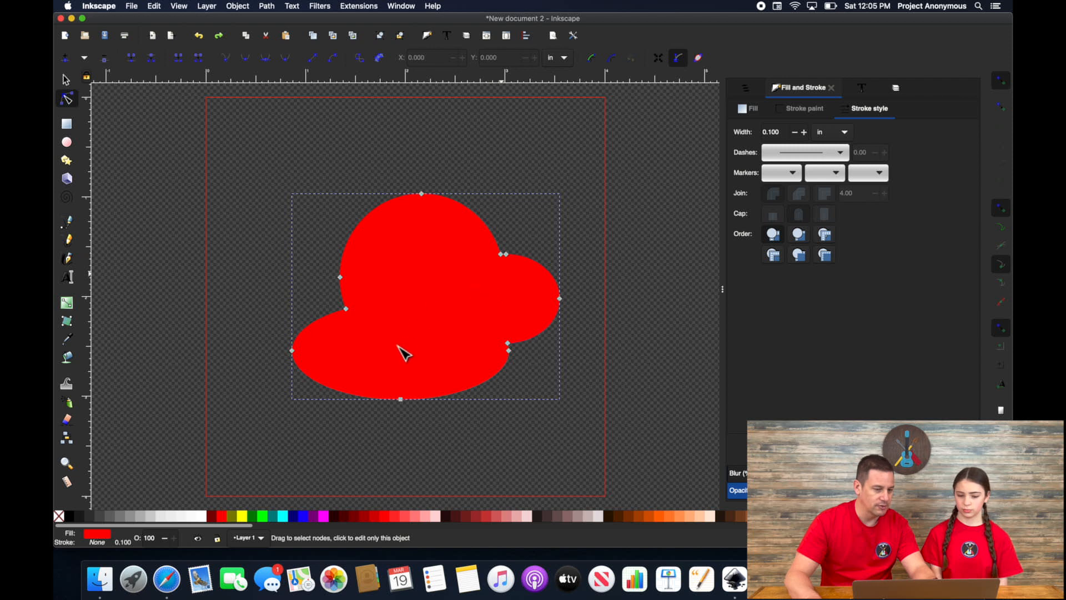
mouse_move(537, 249)
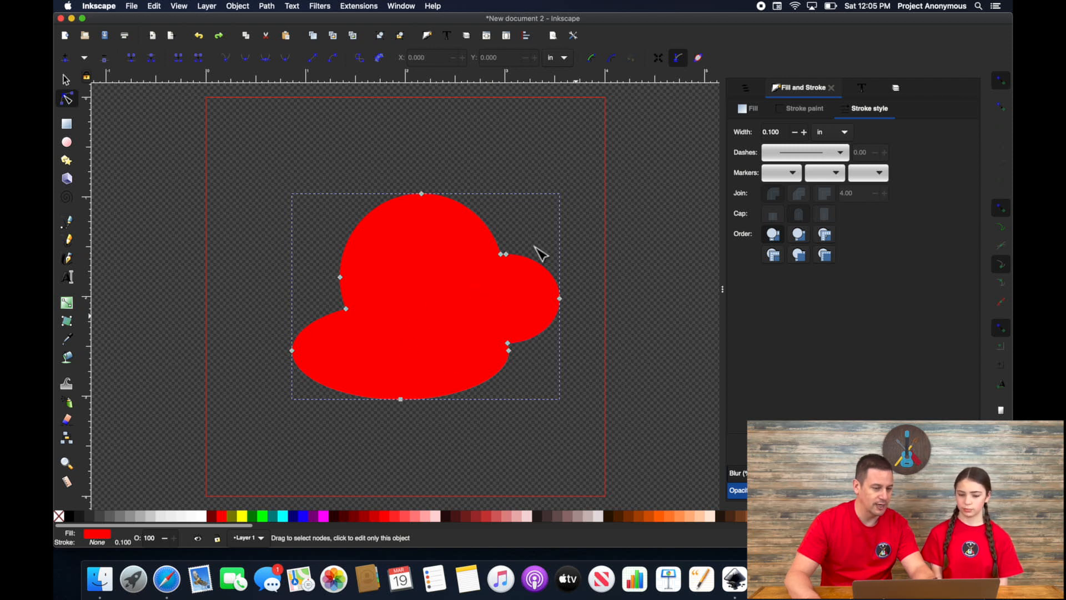
mouse_move(453, 275)
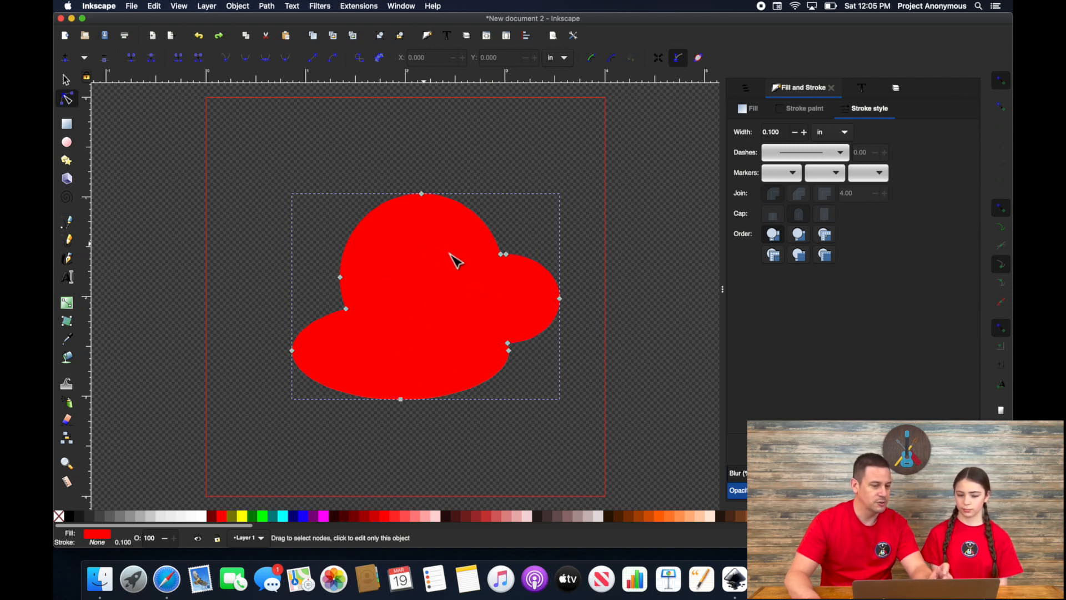
mouse_move(440, 287)
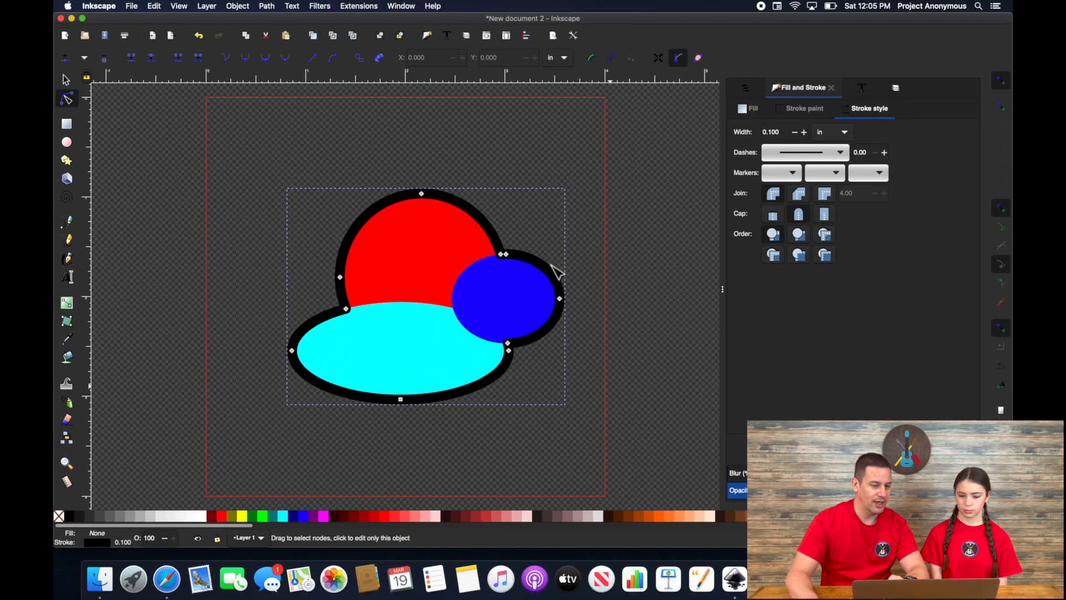
mouse_move(335, 244)
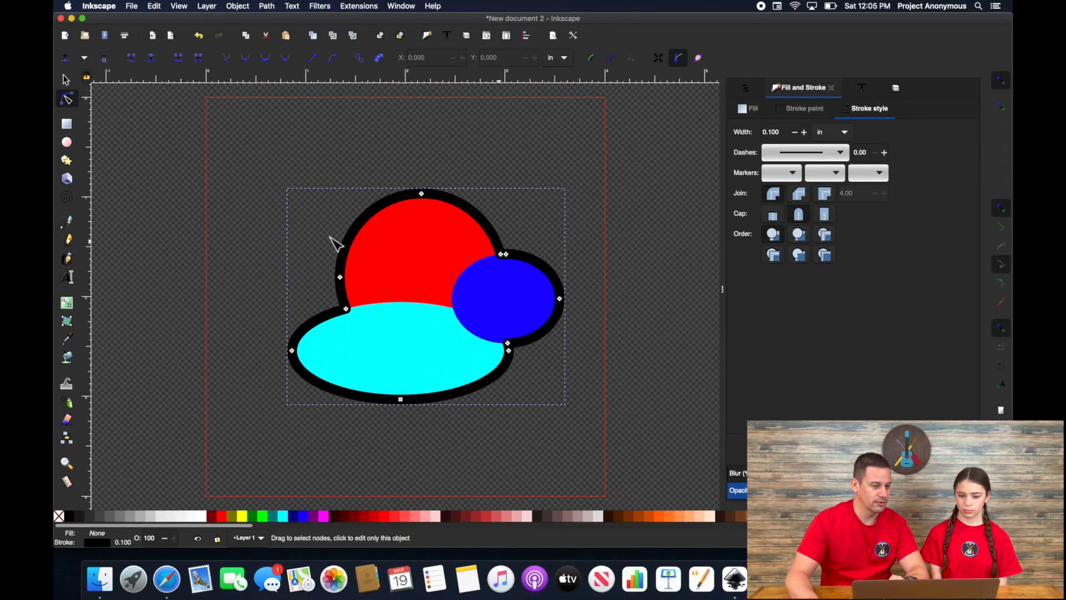
mouse_move(605, 225)
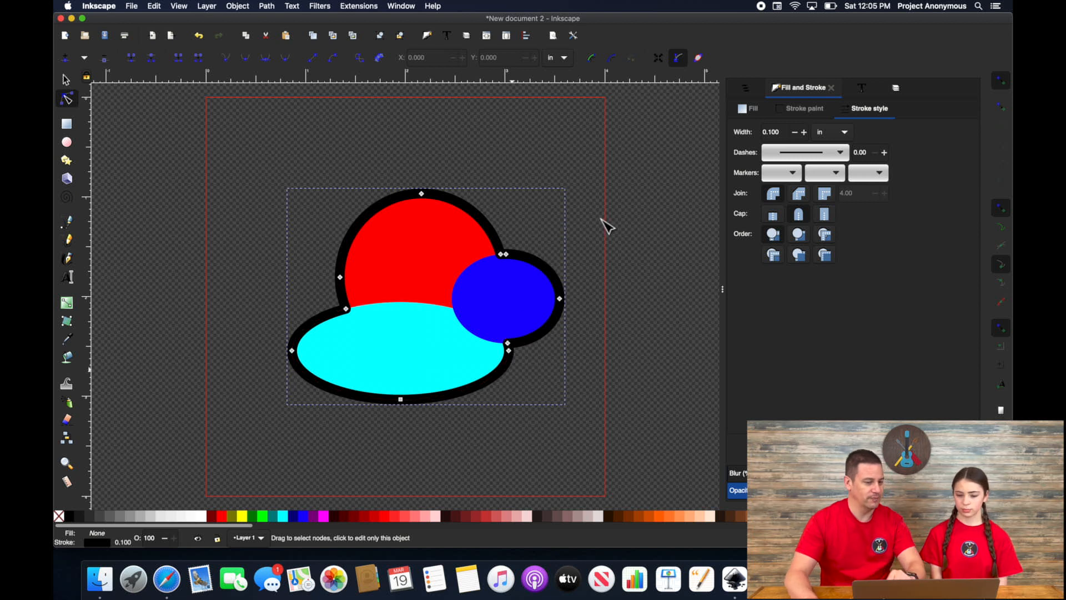